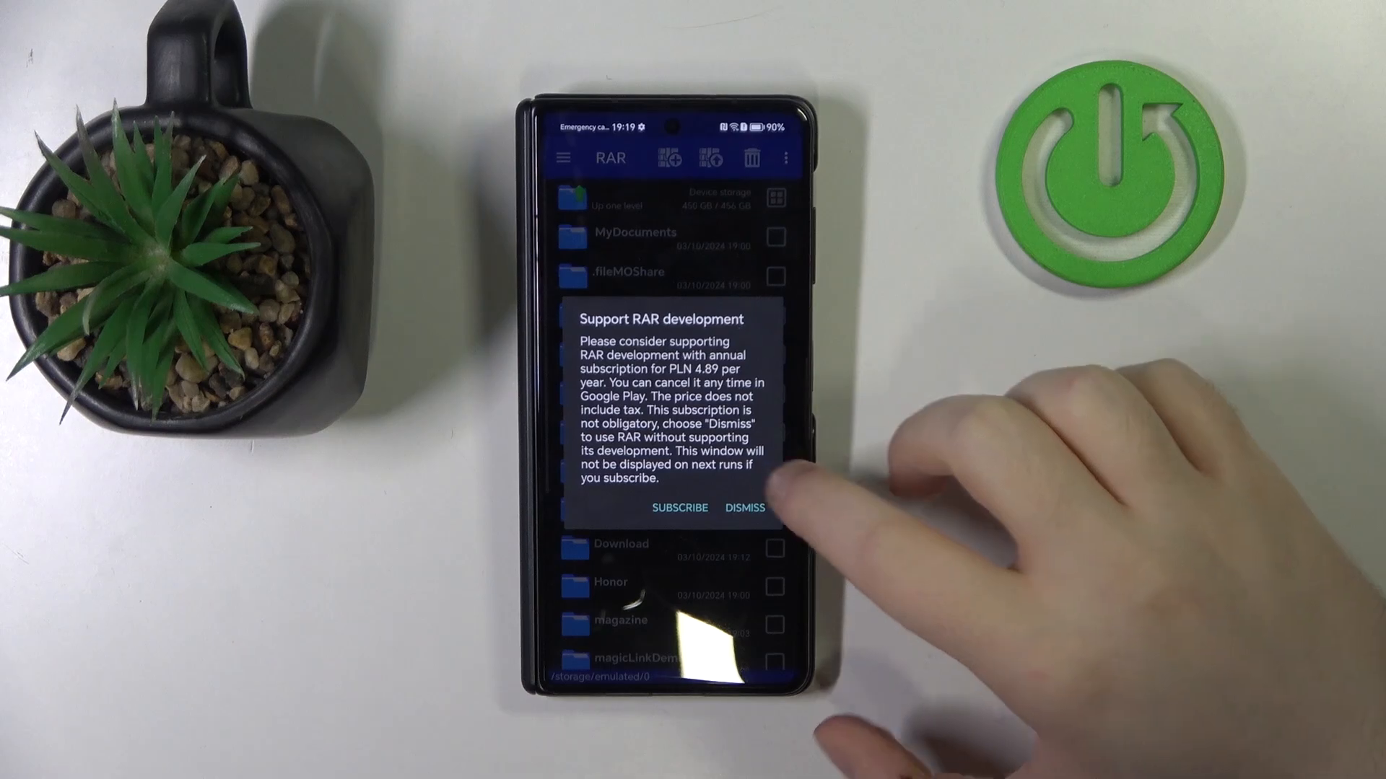
Dismiss the subscription prompt and extract the archive to DCIM/Camera/Camera.
{"action": "left_click", "coordinate": [745, 508]}
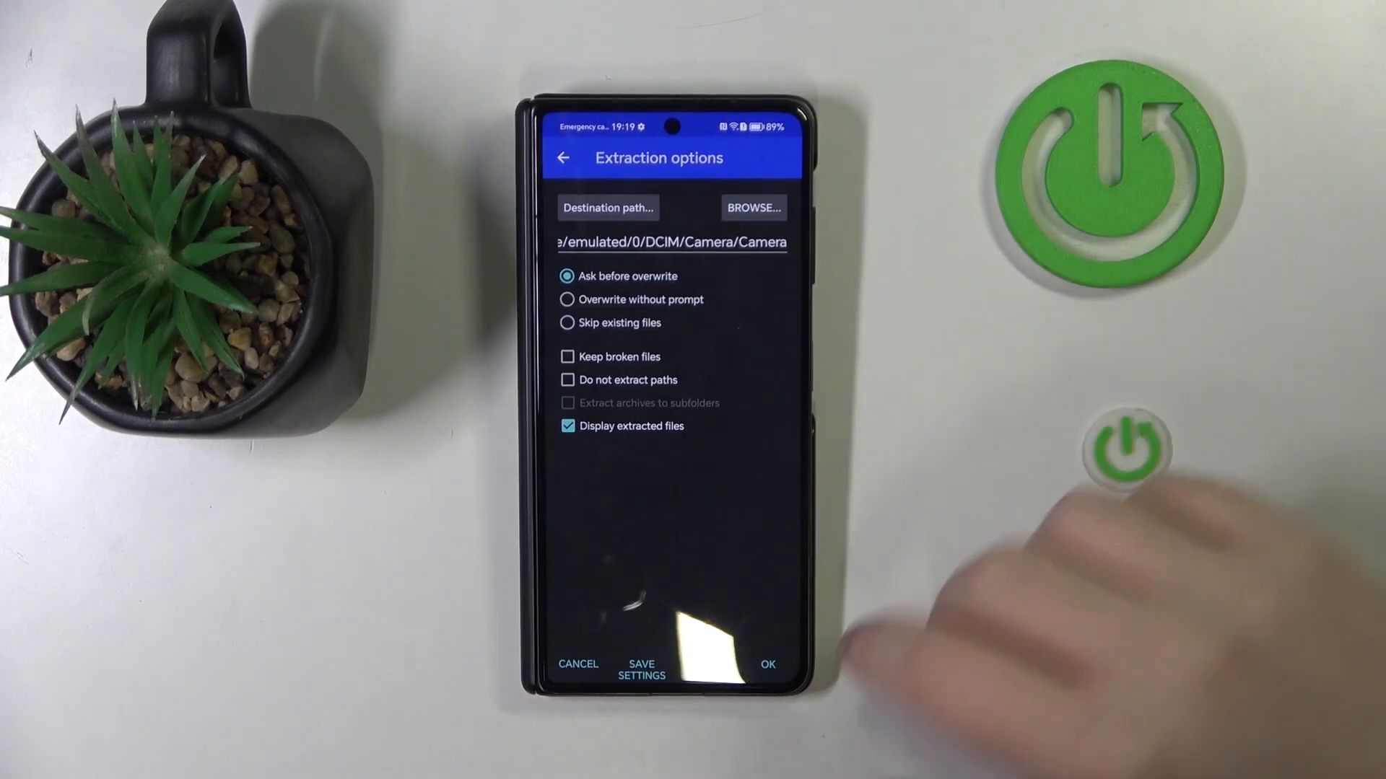
{"action": "left_click", "coordinate": [771, 663]}
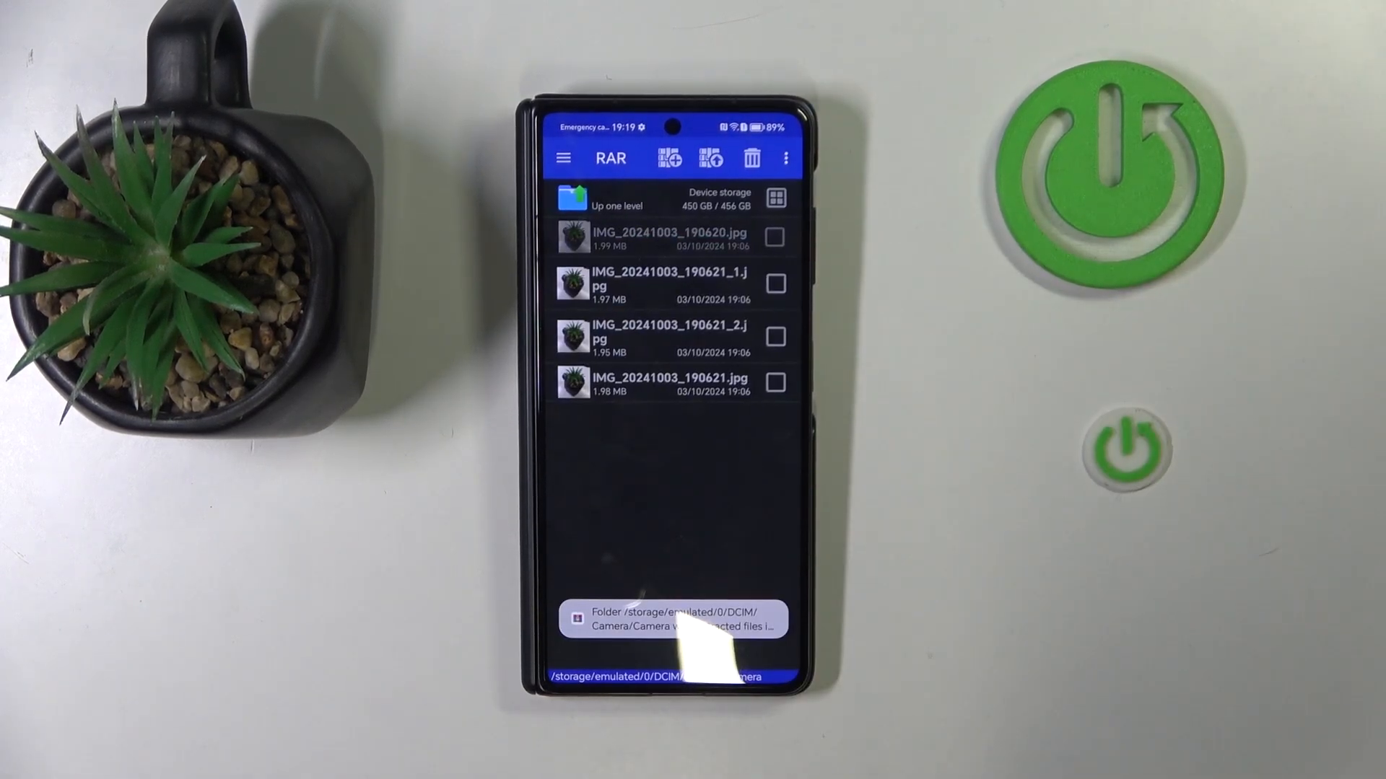